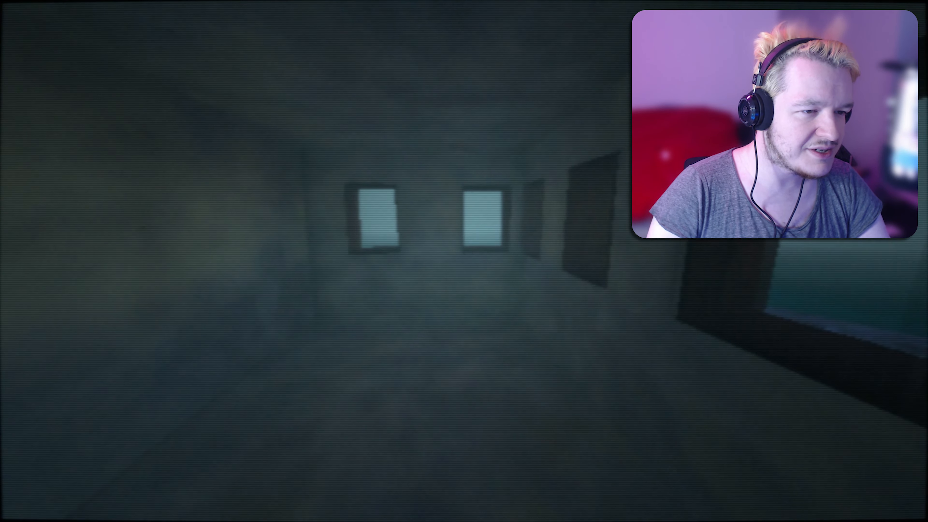
# - Browse the launcher cards to Futile by OKSoft and start the island game via Play
pyautogui.press('w')
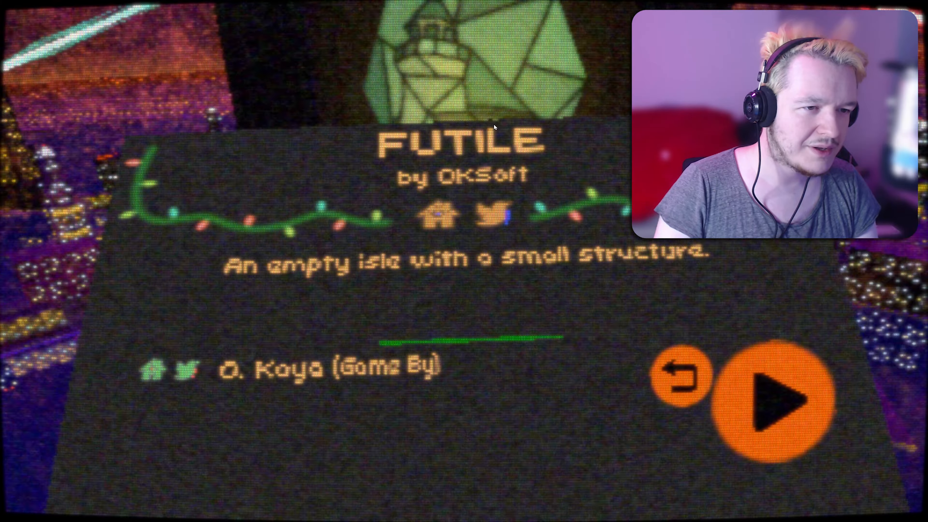
pyautogui.click(772, 400)
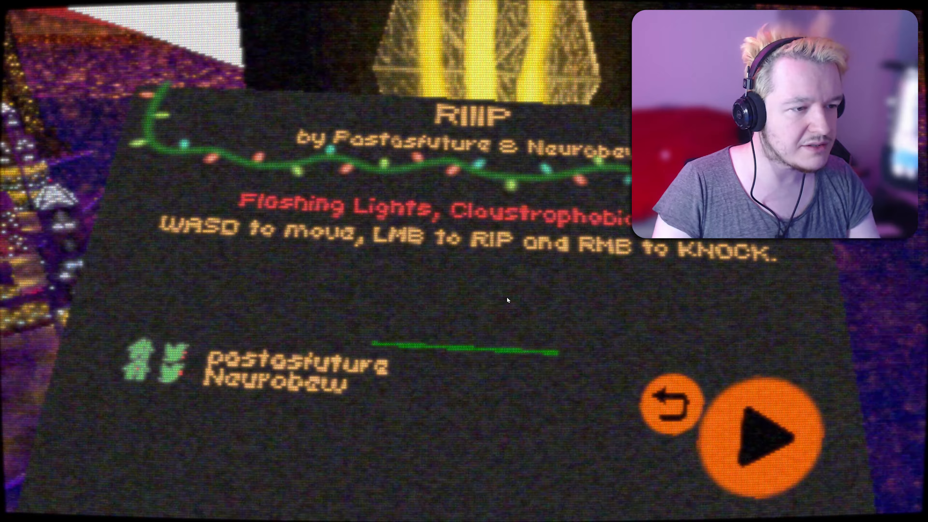
pyautogui.click(762, 420)
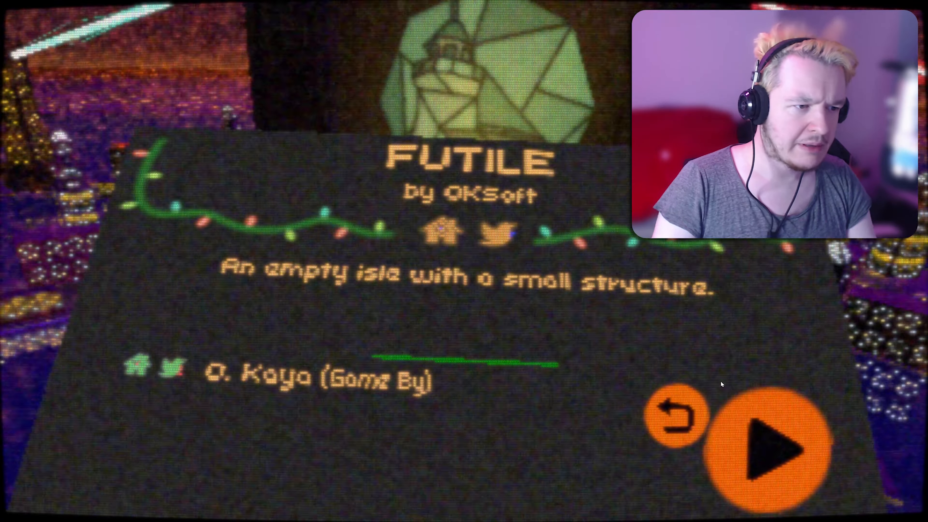
pyautogui.click(769, 443)
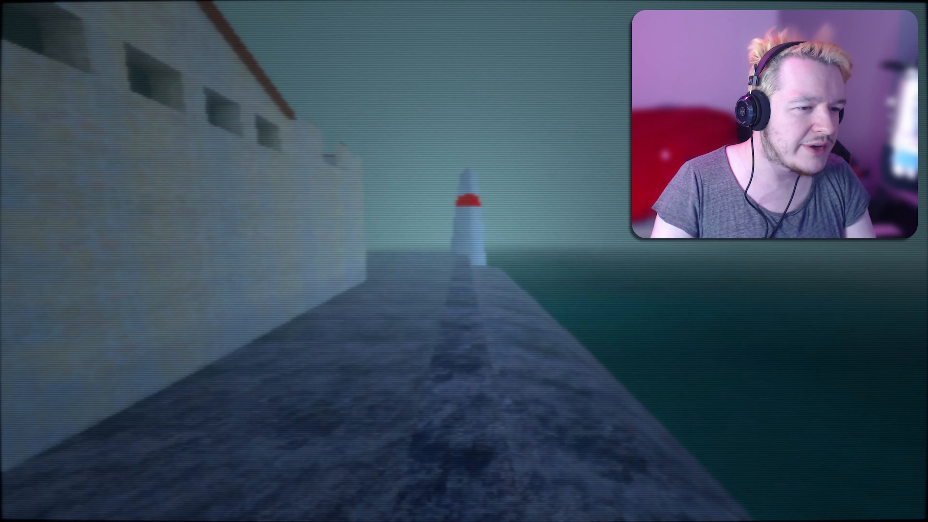
# - Walk forward across the island onto the causeway toward the large lighthouse and keeper's house
pyautogui.press('w')
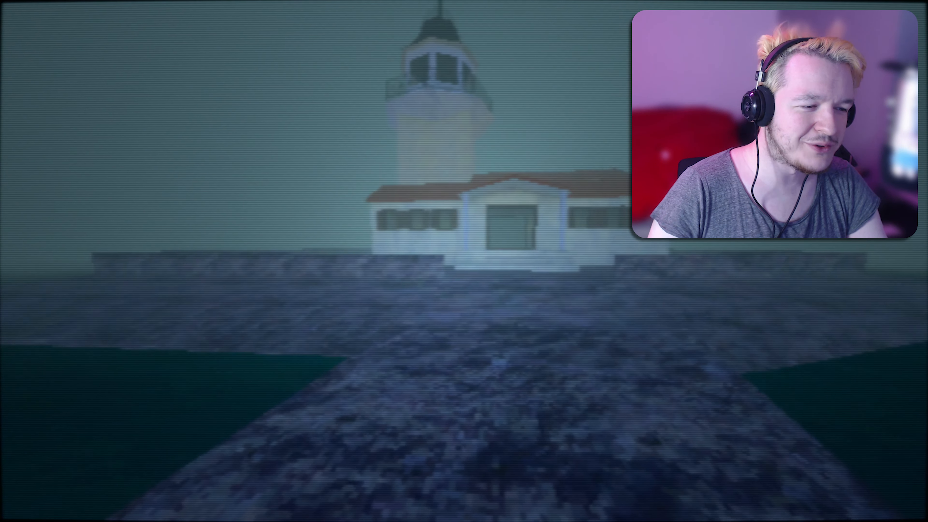
# - Turn around and walk back to the stone pier beside the long white building
pyautogui.press('w')
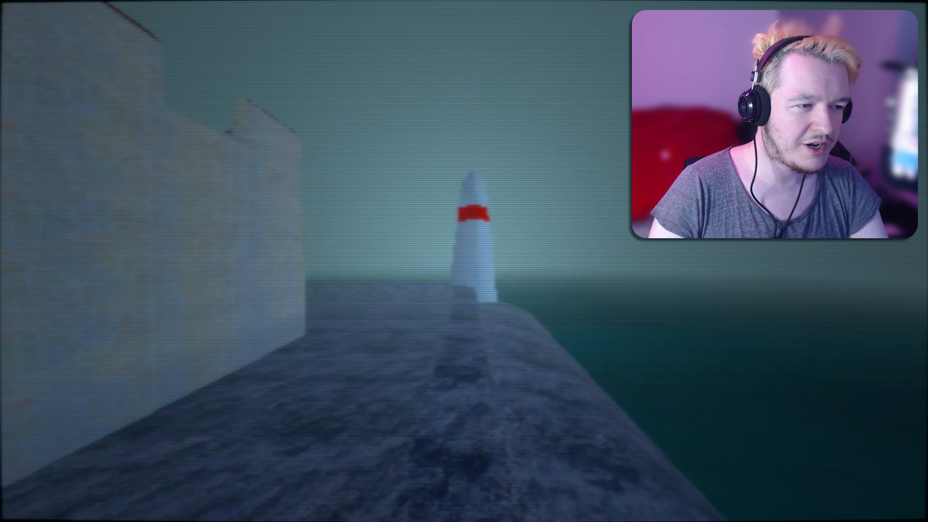
pyautogui.press('w')
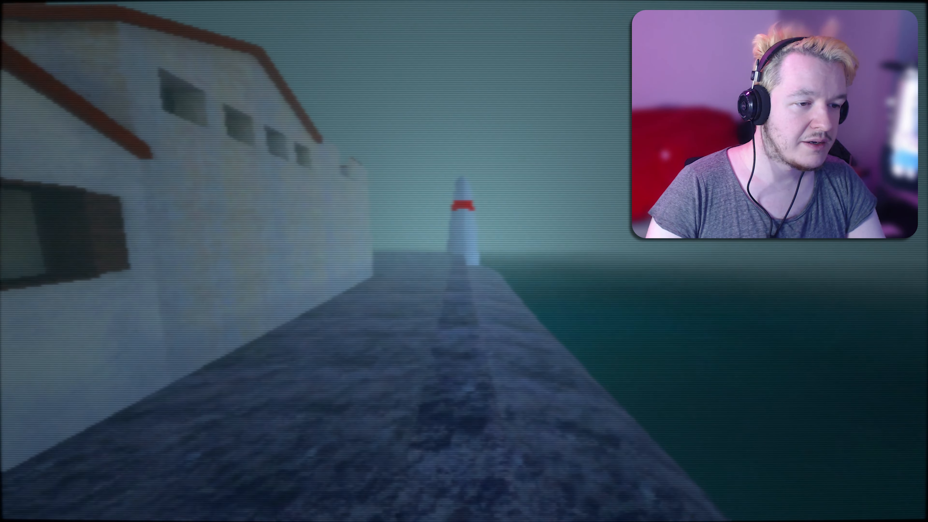
# - Walk past the white house along the shore path to the pier's end beside the red-banded lighthouse
pyautogui.press('w')
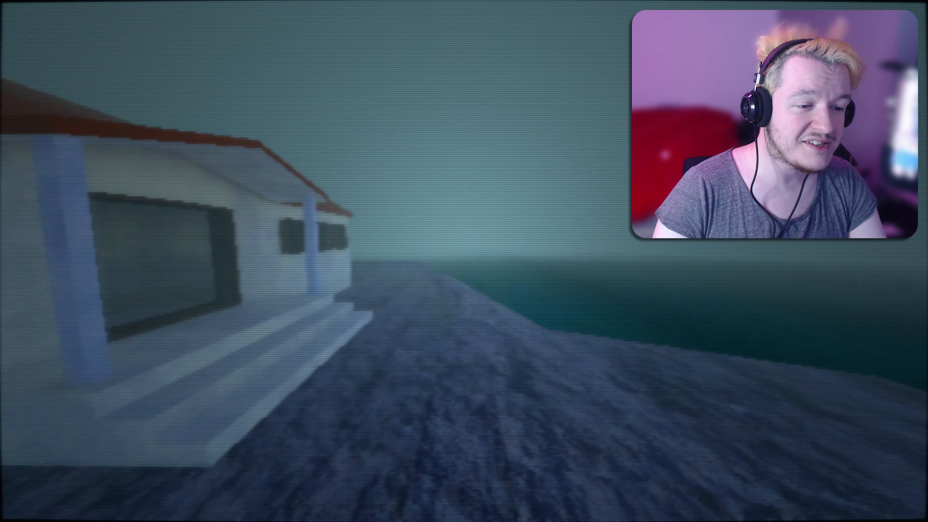
pyautogui.moveTo(464, 261)
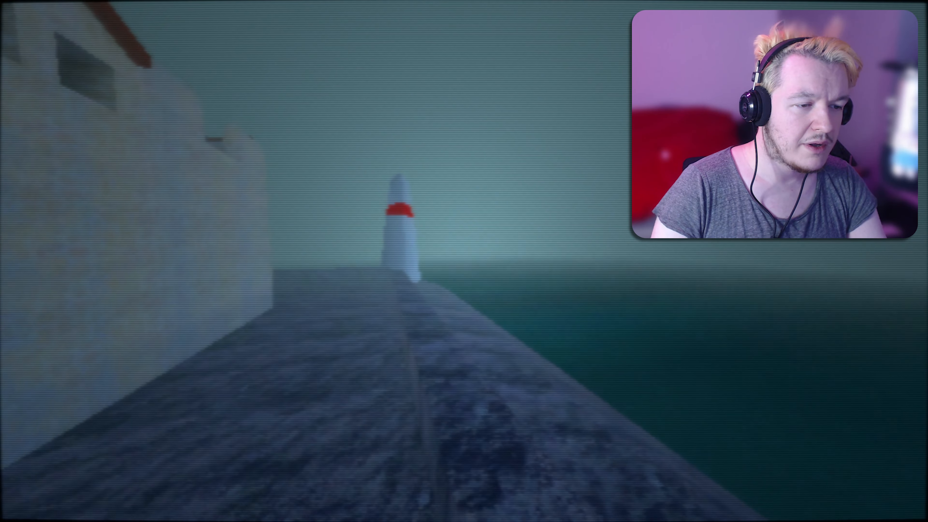
pyautogui.press('w')
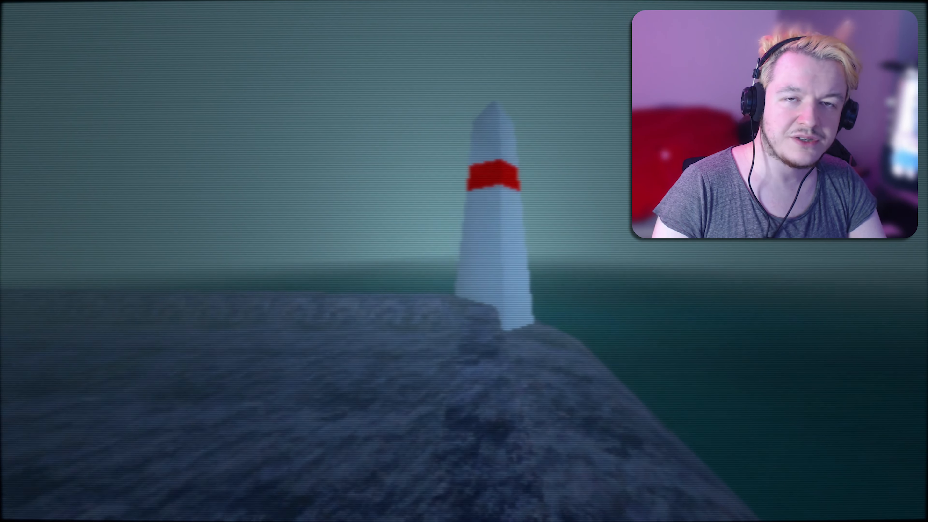